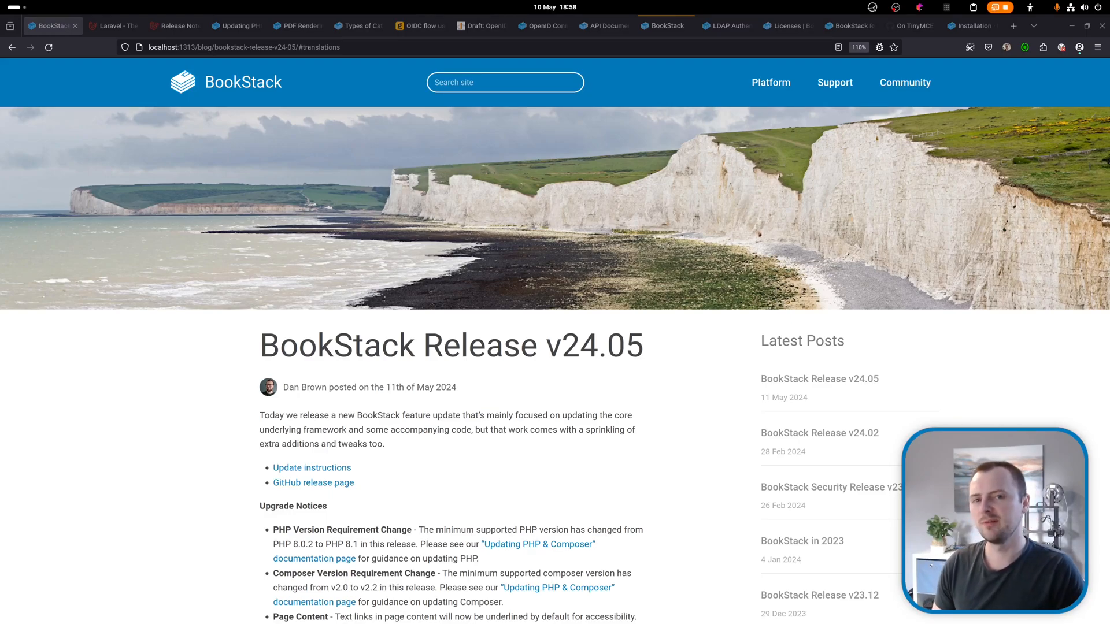
# Scroll the release post, then switch to Laravel's support policy table of PHP versions.
pyautogui.scroll(-3)
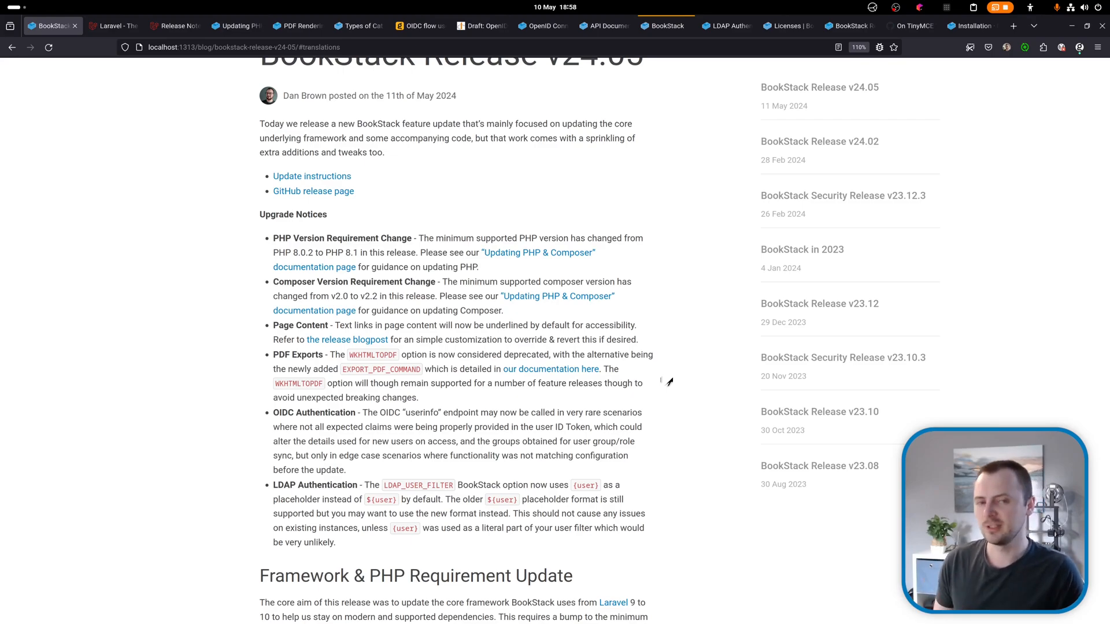
pyautogui.click(176, 25)
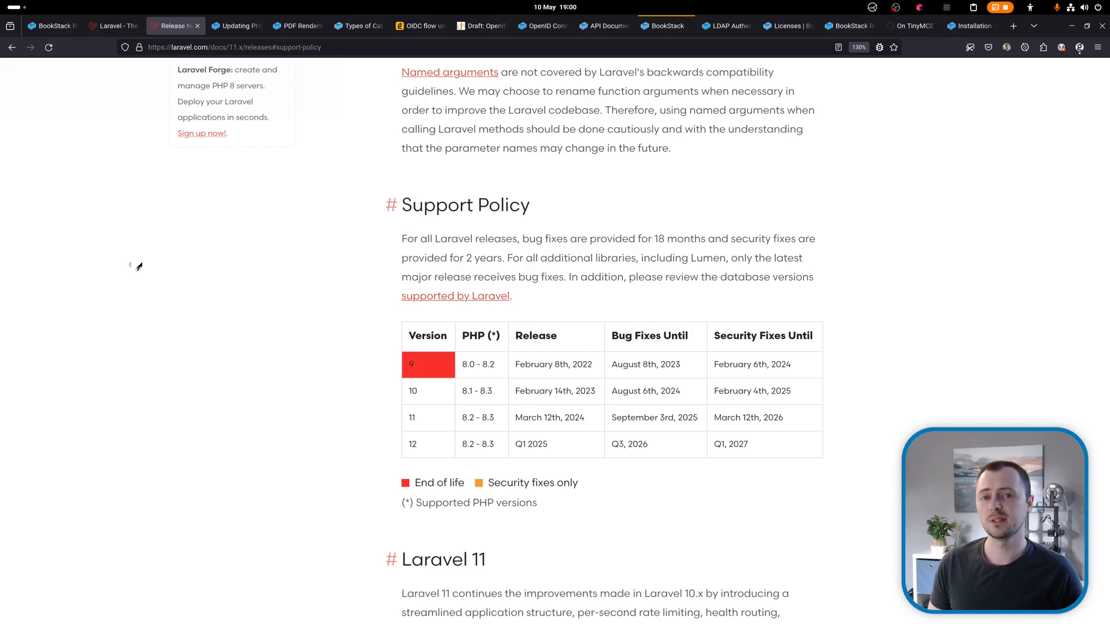
# Switch to the BookStack 'Updating PHP & Composer' docs showing PHP 8.3 update commands.
pyautogui.click(236, 26)
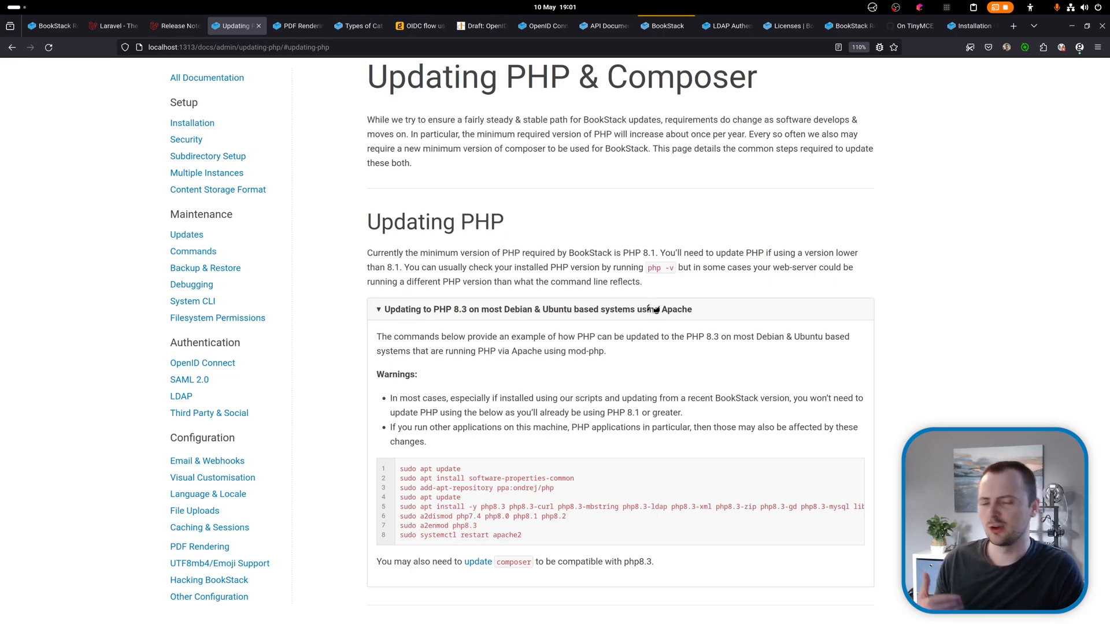
# Switch to the PDF Rendering docs at the deprecated wkhtmltopdf section.
pyautogui.click(300, 26)
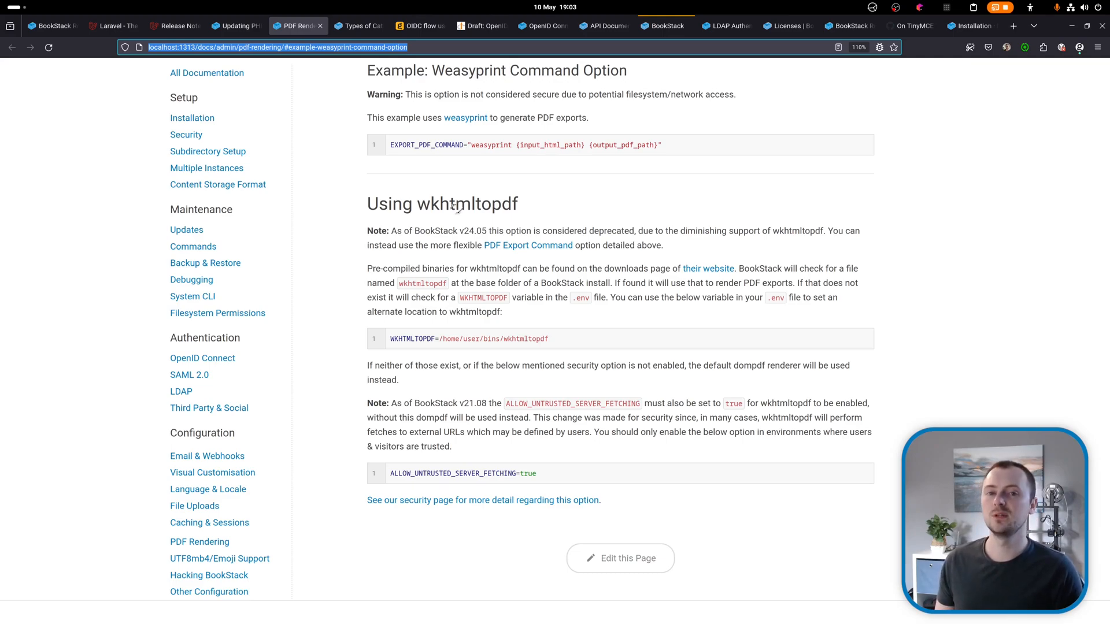
pyautogui.scroll(3)
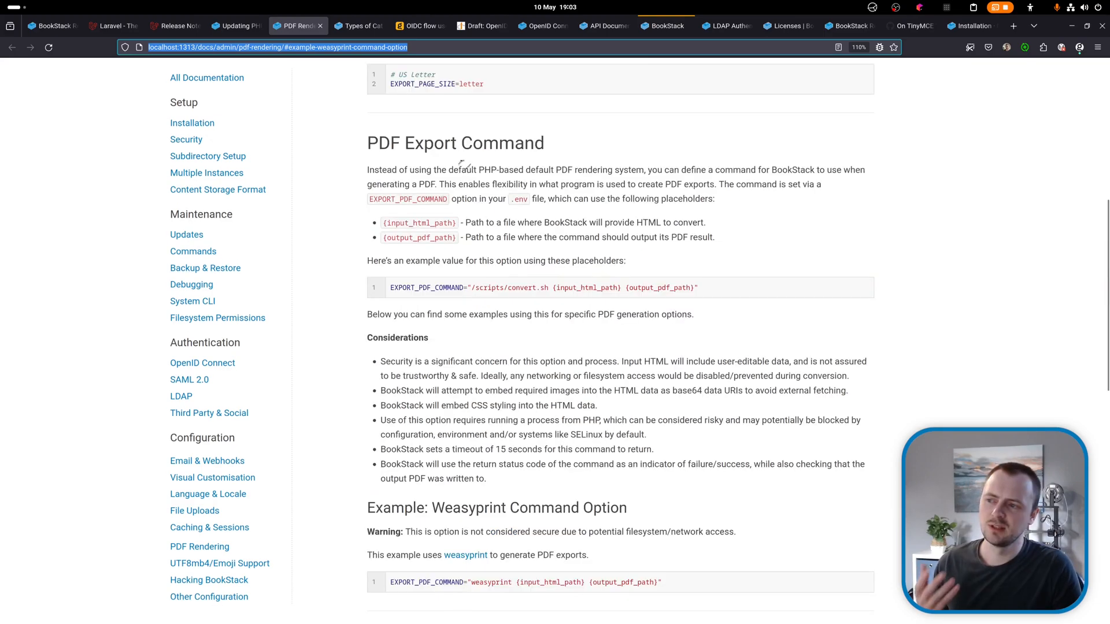
pyautogui.scroll(-3)
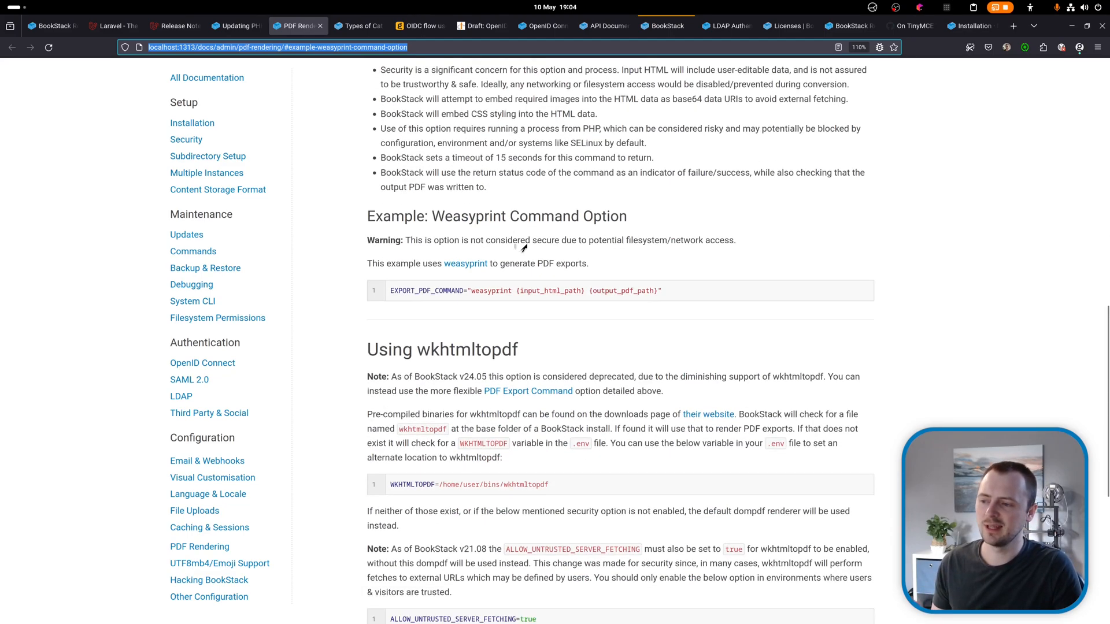
pyautogui.scroll(3)
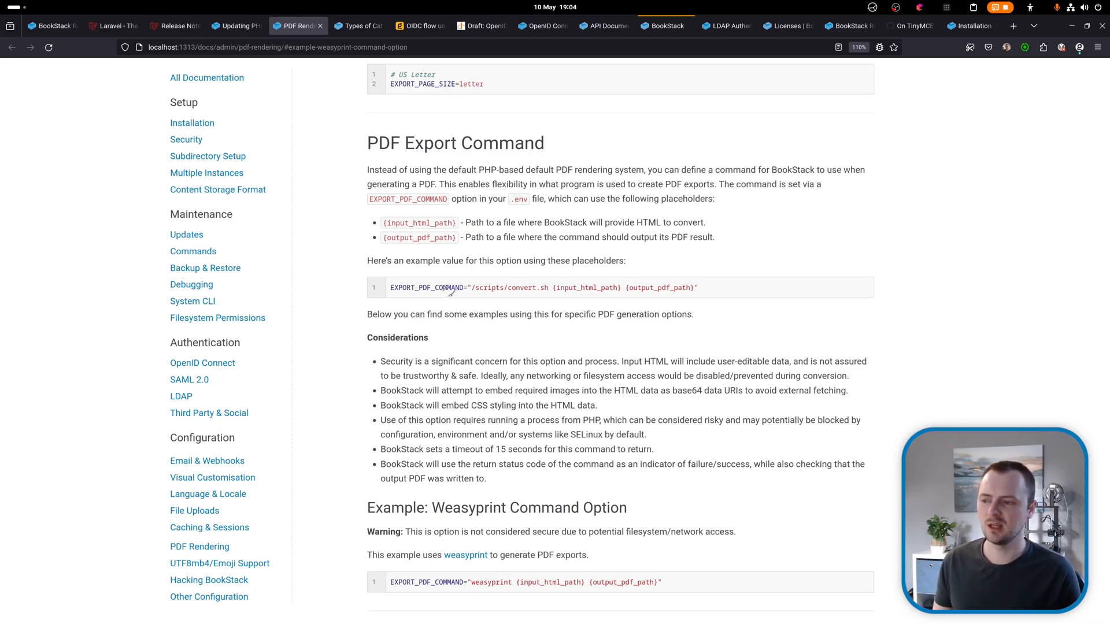
pyautogui.scroll(-3)
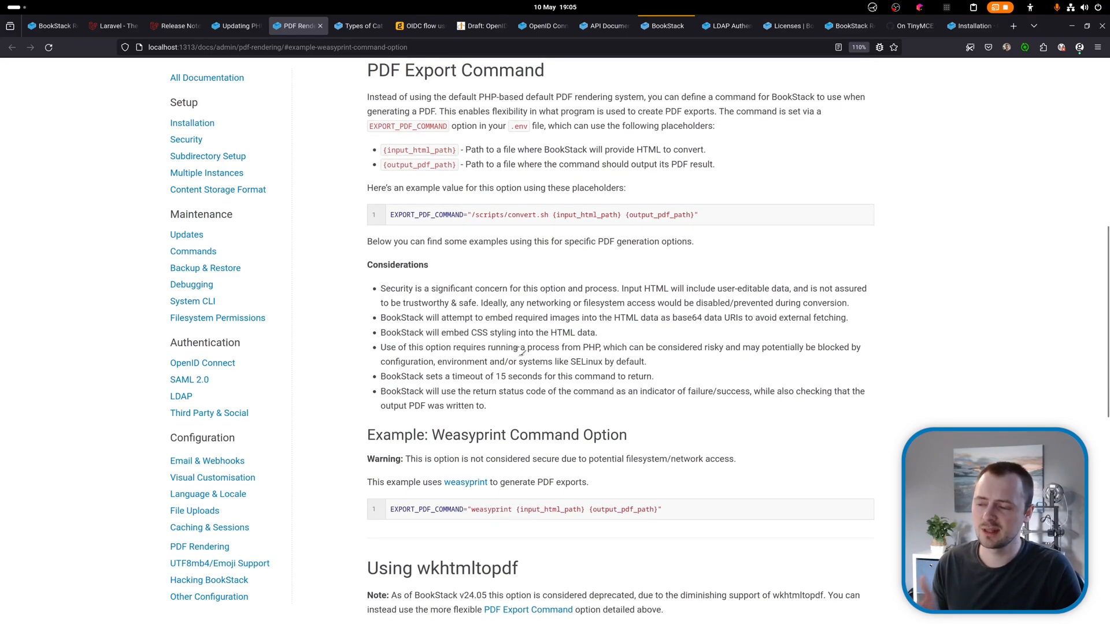